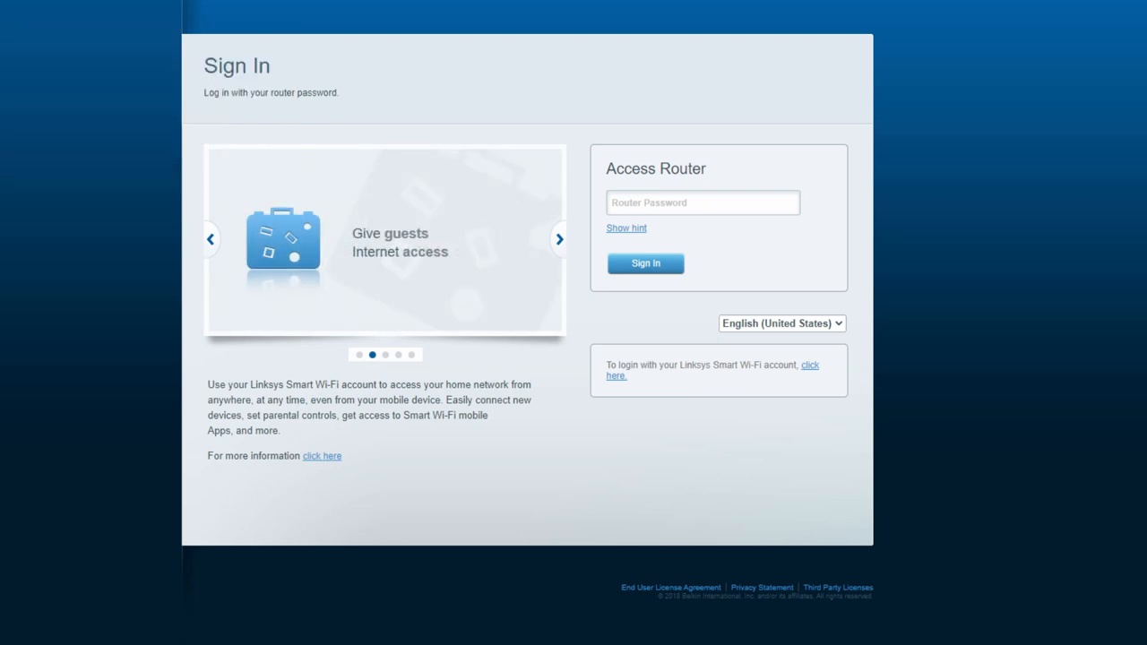
# Step: Enable both IPv4 and IPv6 SPI firewall protection under Security > Firewall
pyautogui.click(703, 203)
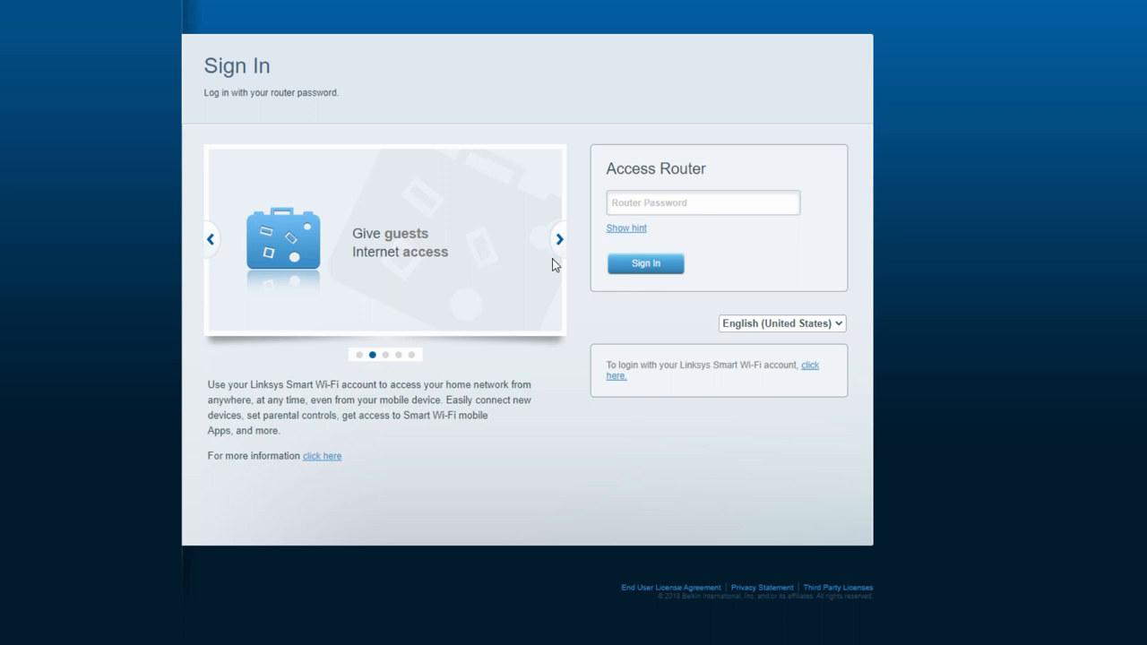
pyautogui.click(703, 202)
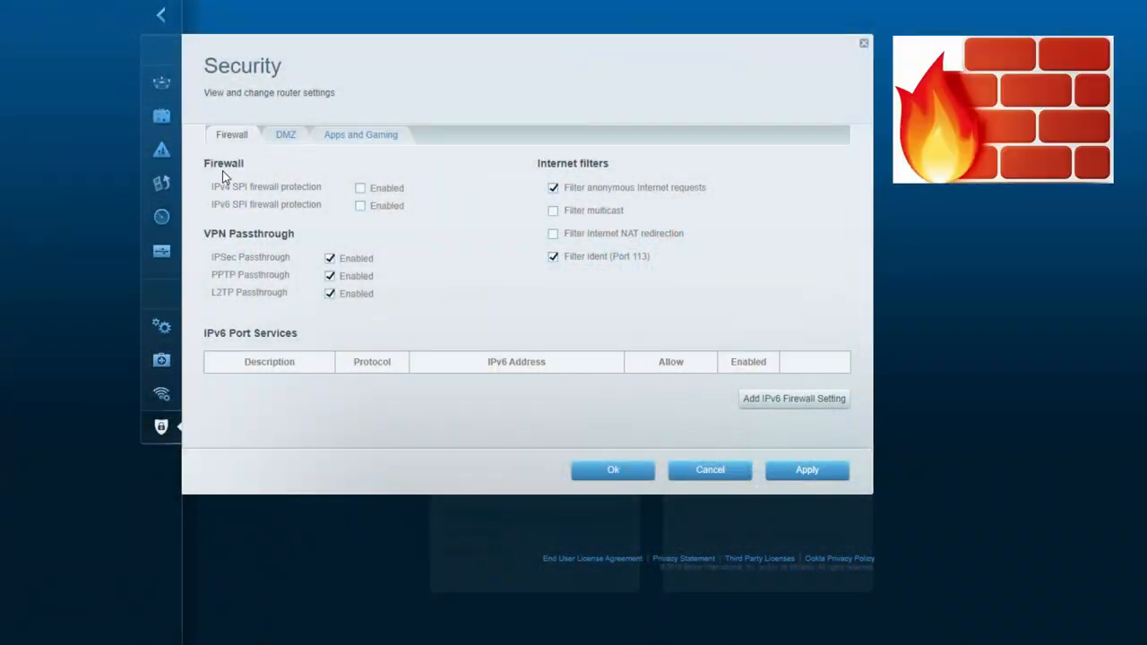
pyautogui.click(359, 189)
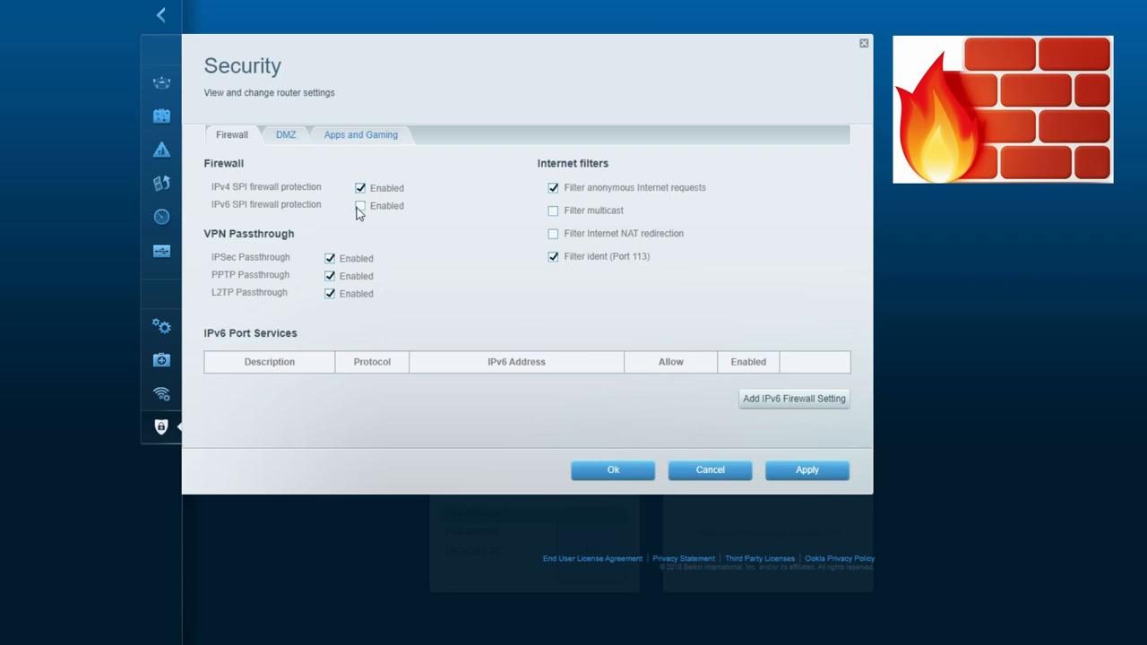
pyautogui.click(358, 204)
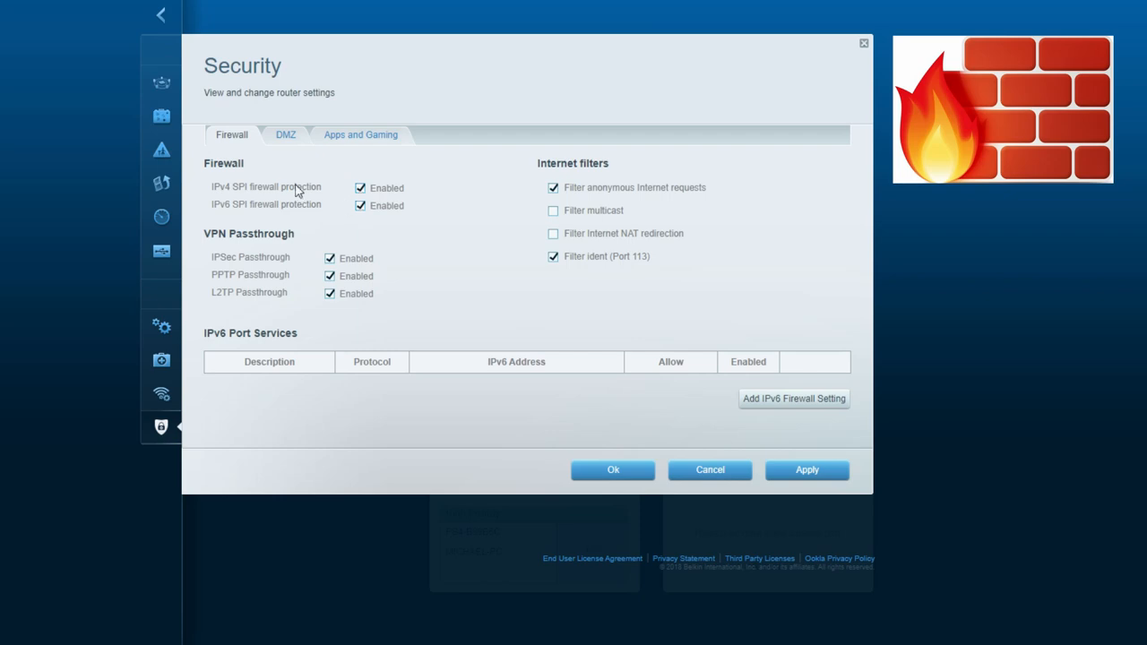
pyautogui.moveTo(276, 199)
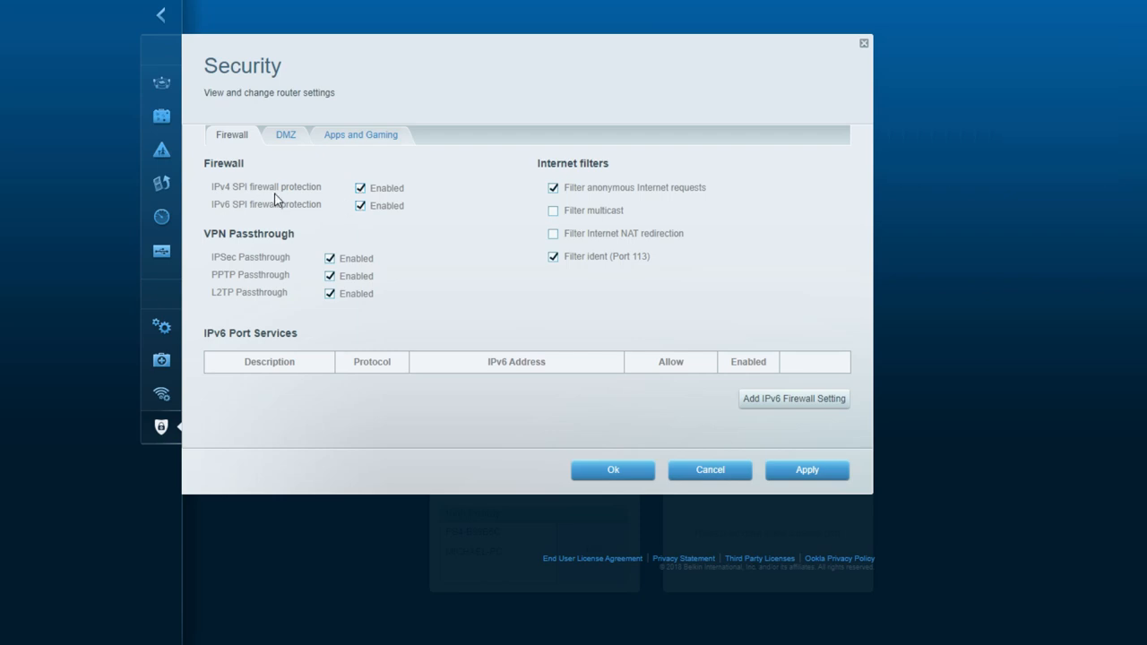